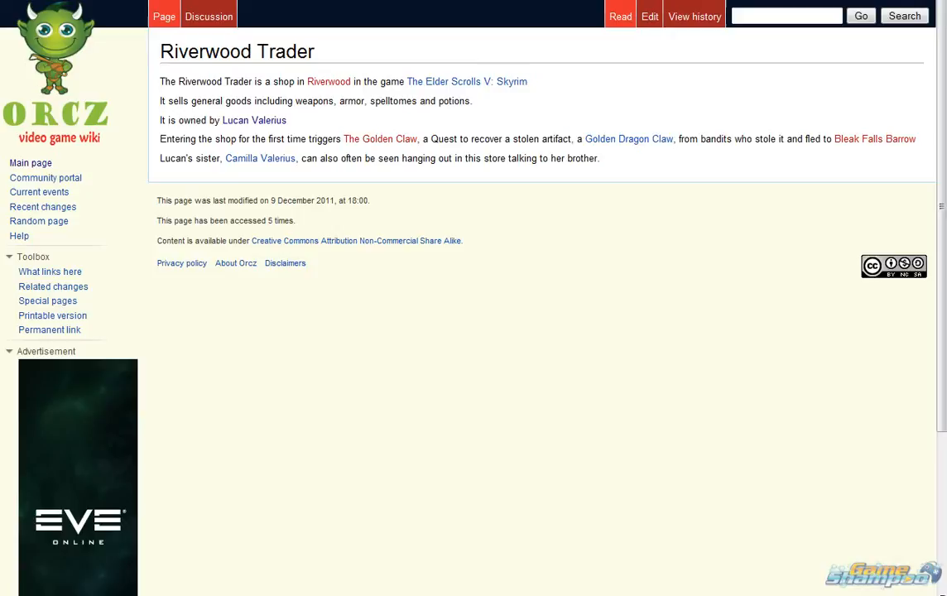
{"action": "mouse_move", "coordinate": [30, 163]}
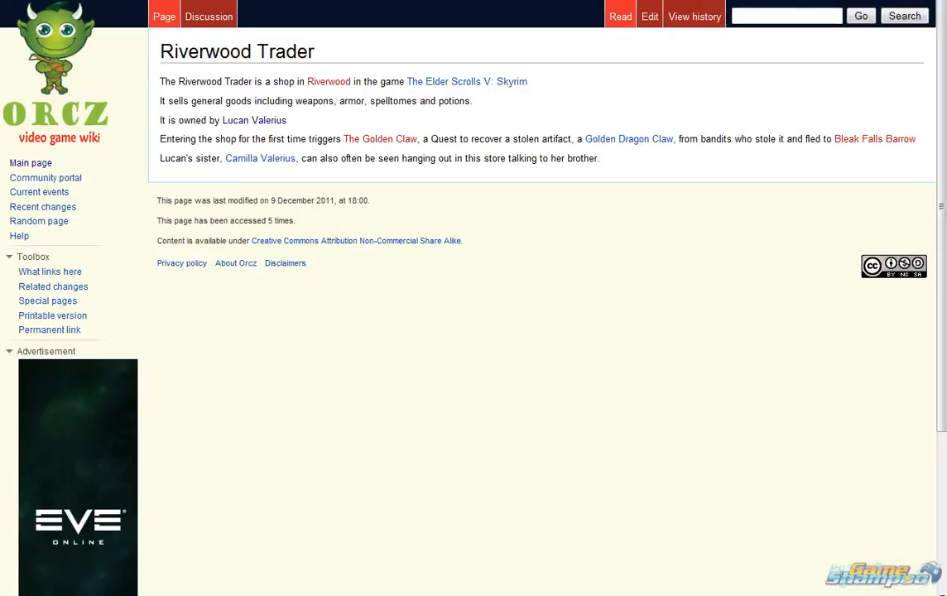
Search the wiki for 'skyrim quests' to reach the alphabetical Skyrim Quests list.
{"action": "type", "text": "skyrim"}
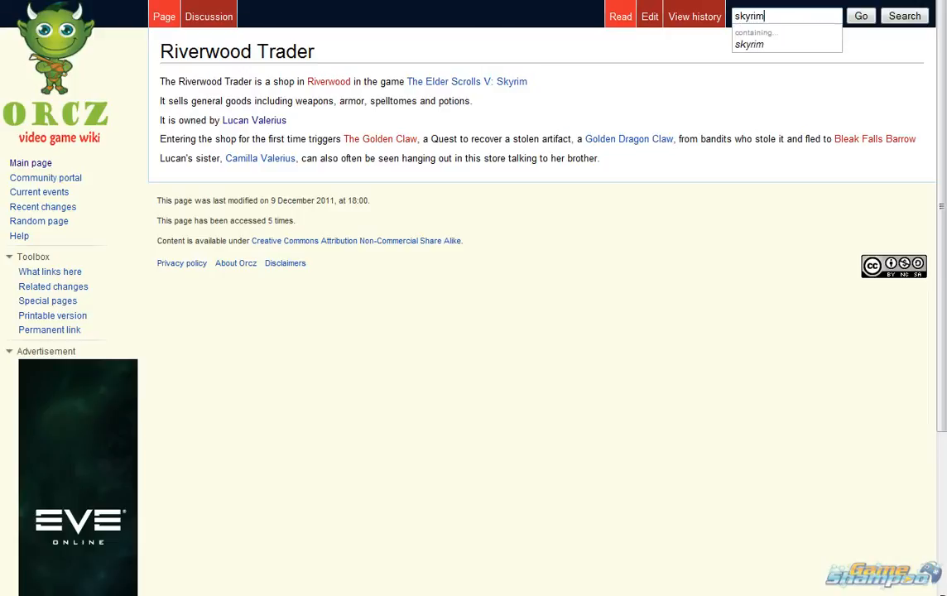
{"action": "type", "text": "quests"}
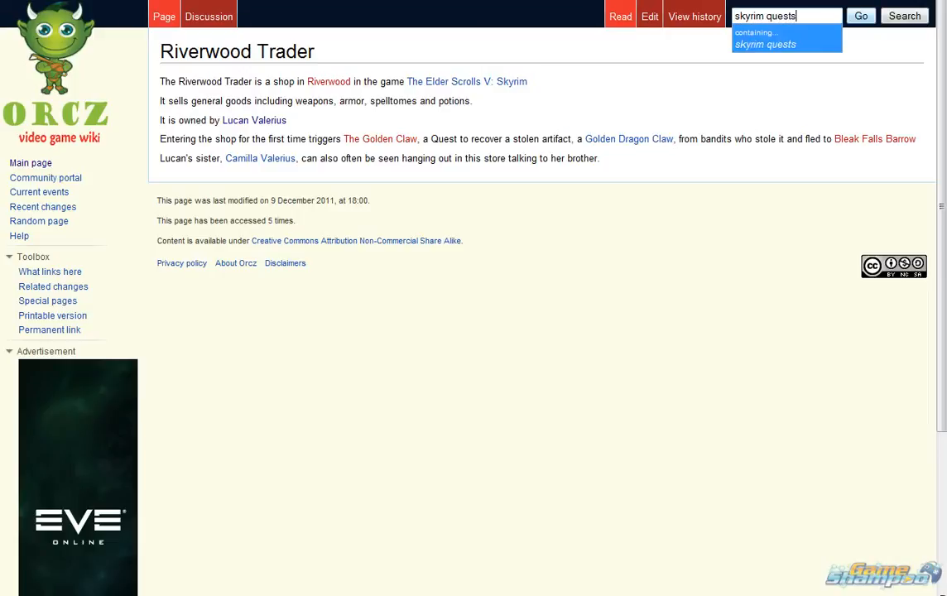
{"action": "left_click", "coordinate": [766, 43]}
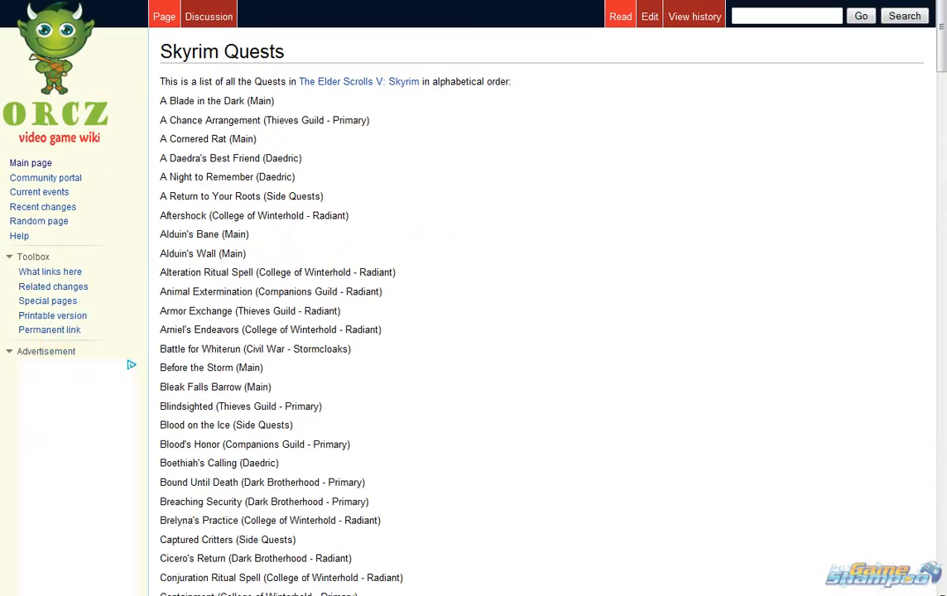
{"action": "scroll", "scroll_direction": "down", "scroll_amount": 3}
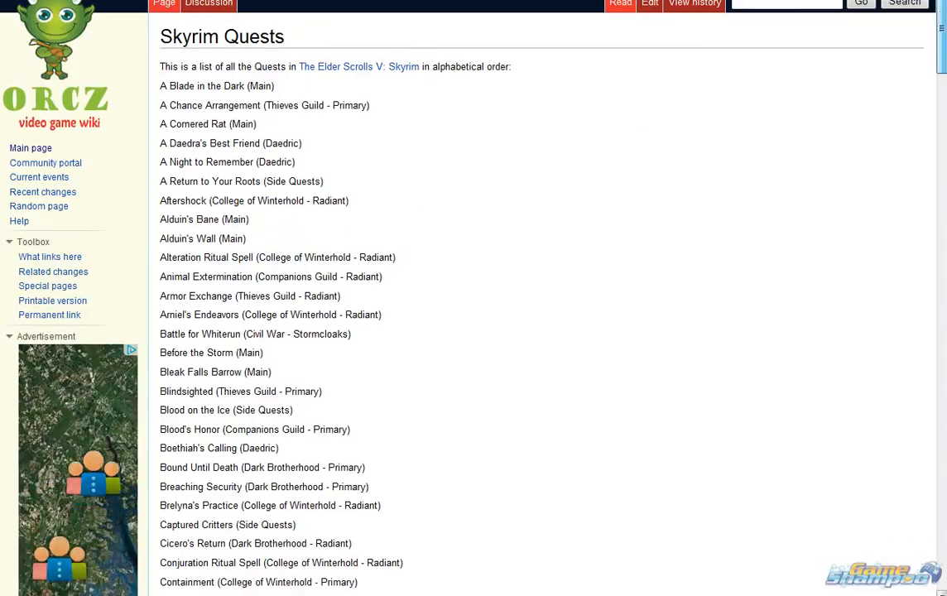
{"action": "scroll", "scroll_direction": "down", "scroll_amount": 3}
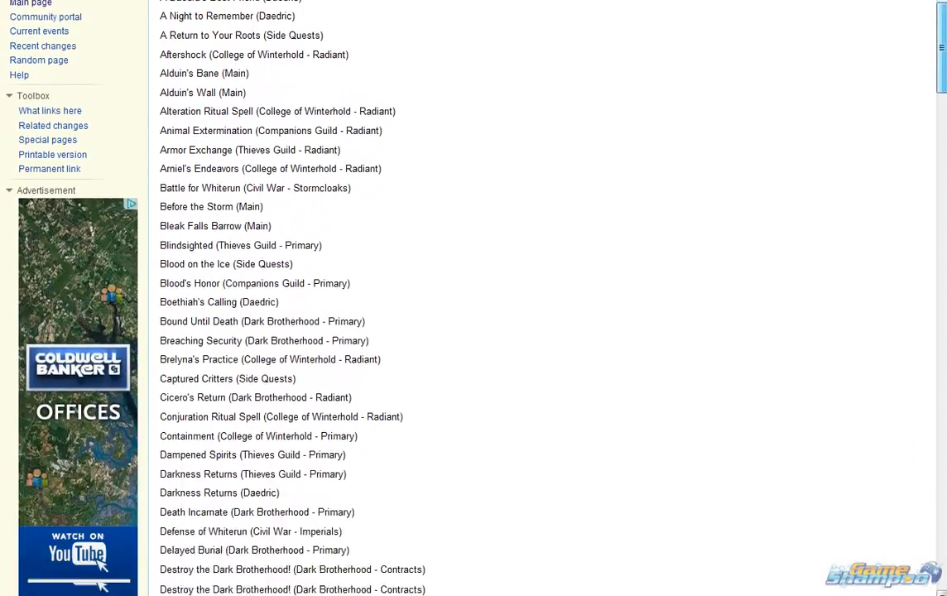
{"action": "scroll", "scroll_direction": "down", "scroll_amount": 3}
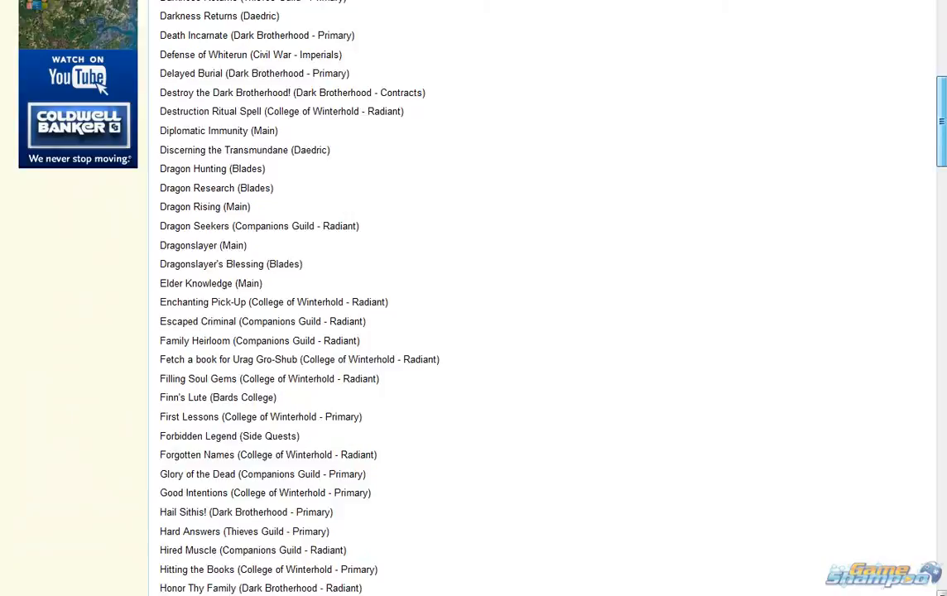
{"action": "scroll", "scroll_direction": "down", "scroll_amount": 3}
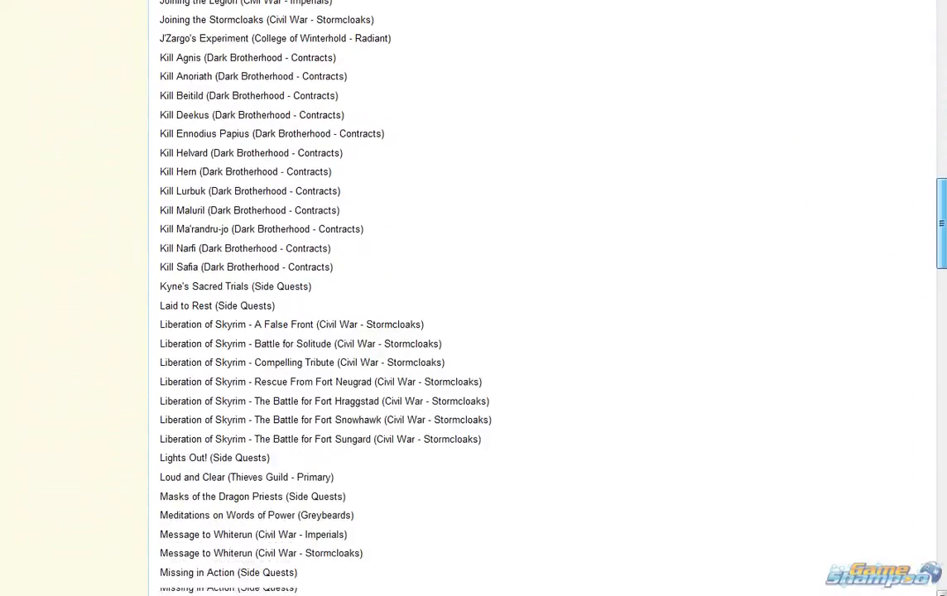
{"action": "scroll", "scroll_direction": "down", "scroll_amount": 3}
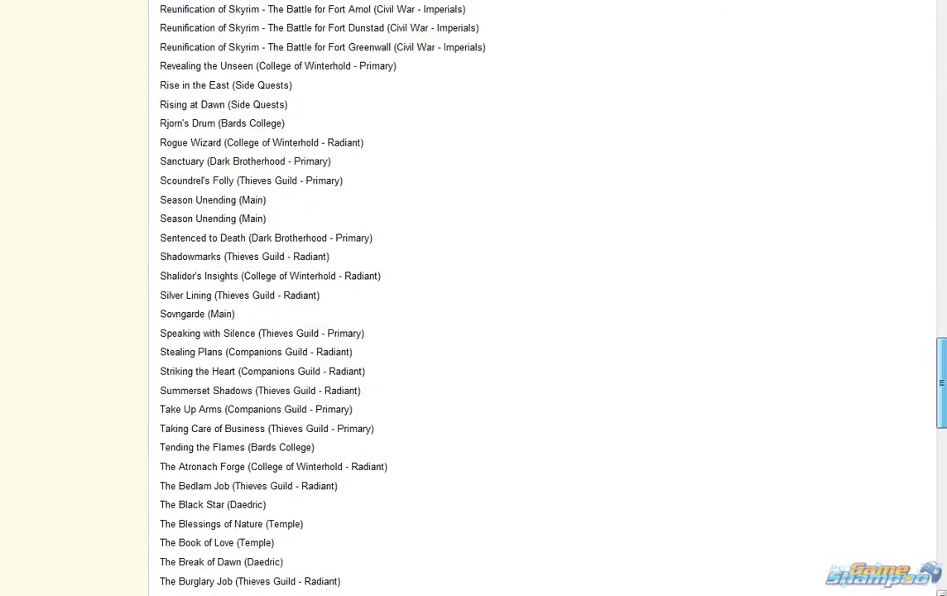
{"action": "scroll", "scroll_direction": "down", "scroll_amount": 3}
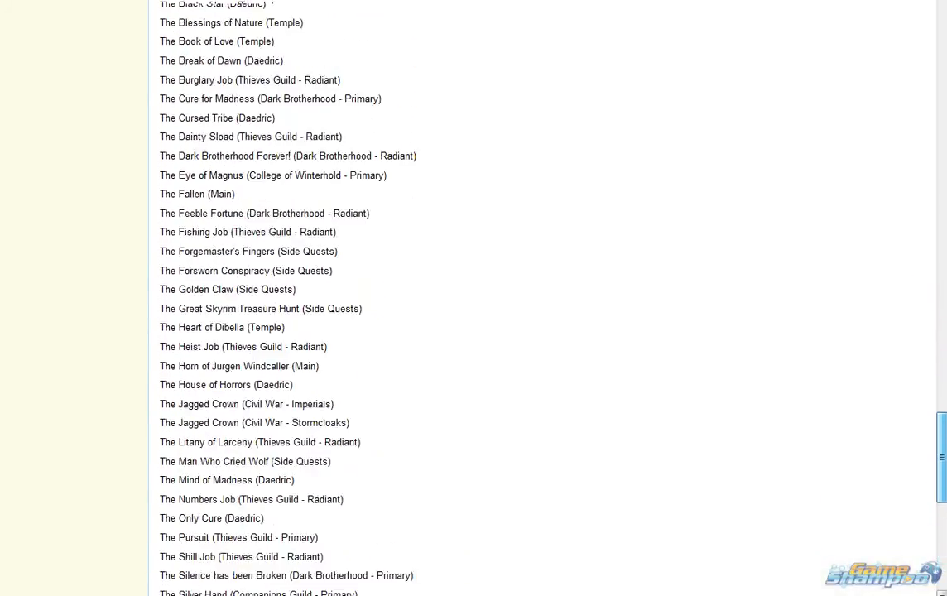
{"action": "scroll", "scroll_direction": "down", "scroll_amount": 3}
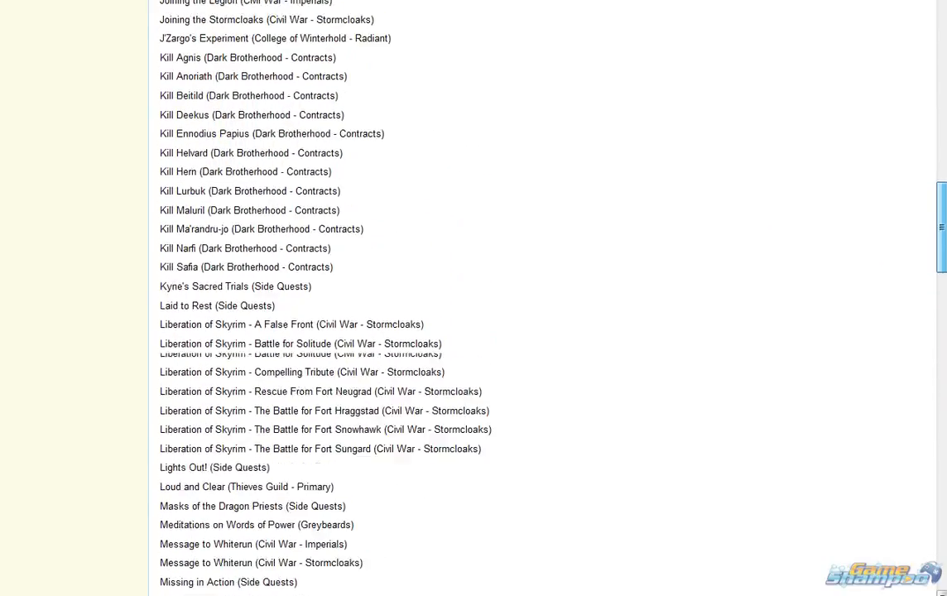
{"action": "scroll", "scroll_direction": "up", "scroll_amount": 3}
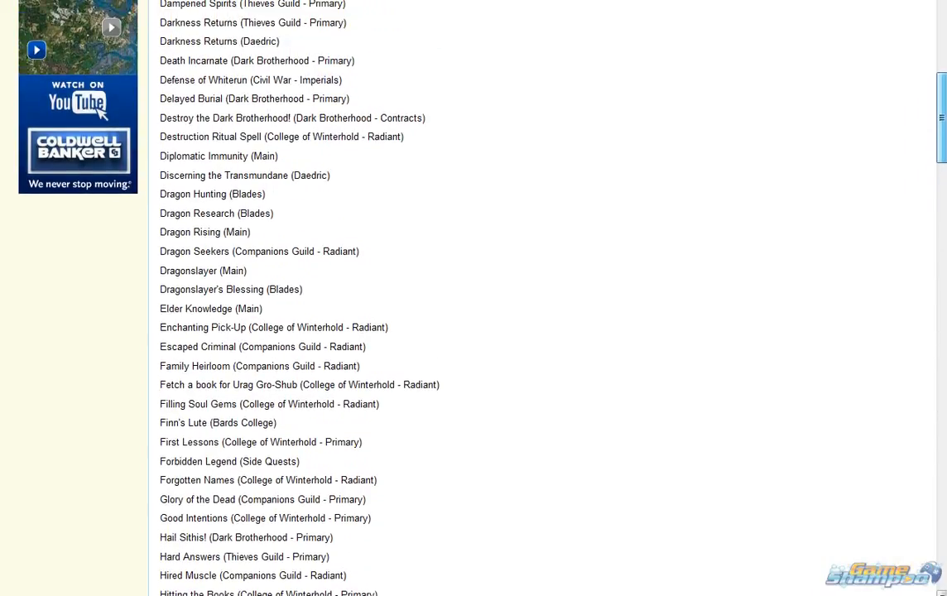
{"action": "scroll", "scroll_direction": "up", "scroll_amount": 3}
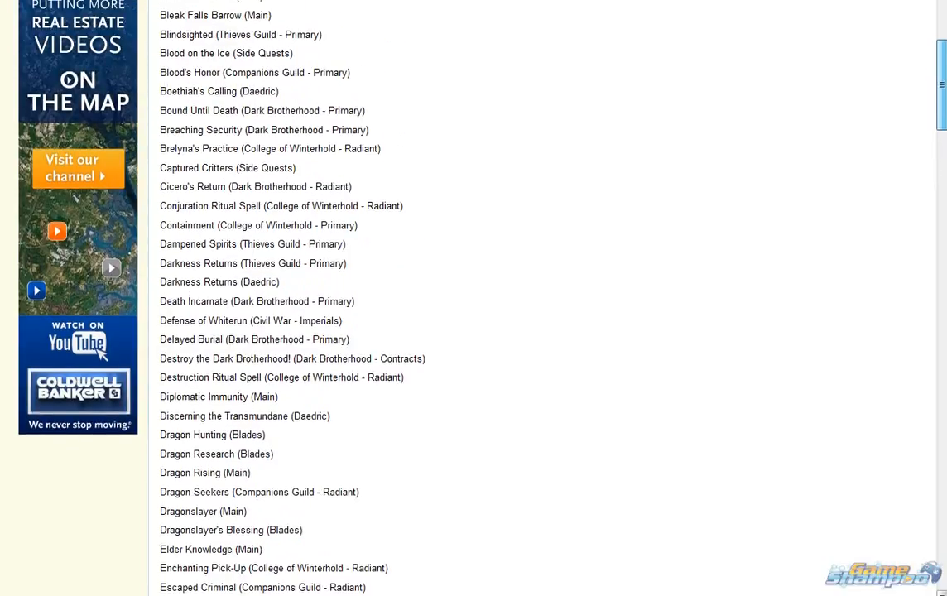